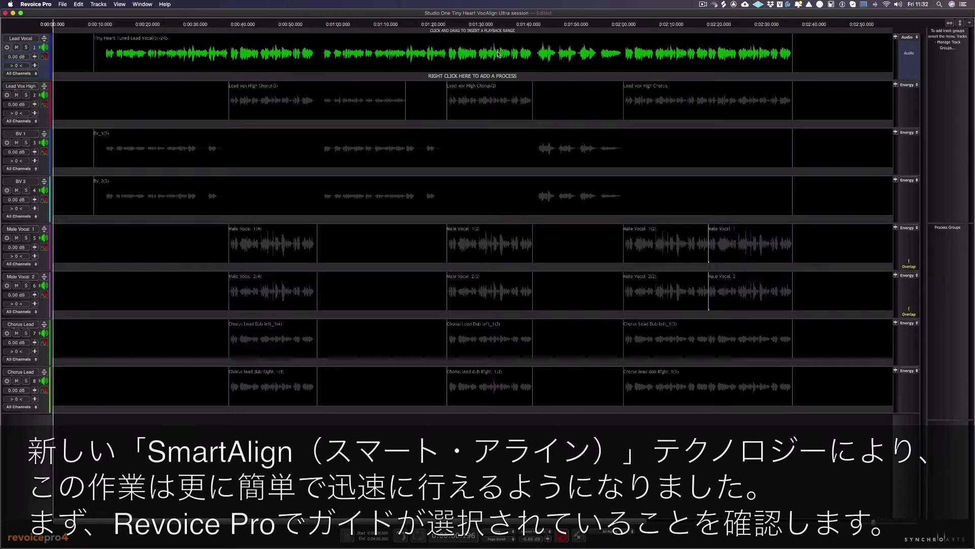
- Start a new alignment with the SmartAlign - Slightly Loose Timing & Pitch preset in a new process group
{"action": "key", "text": "b"}
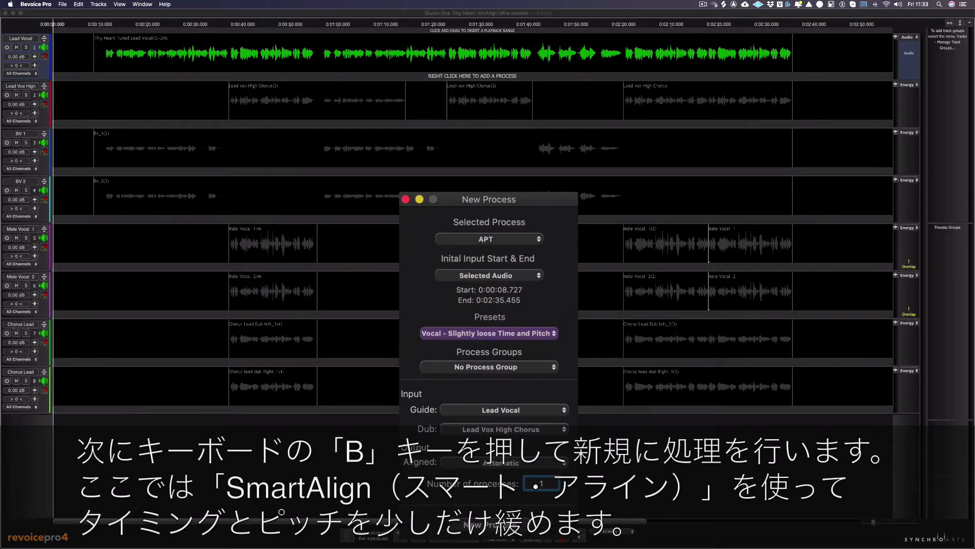
{"action": "left_click", "coordinate": [489, 333]}
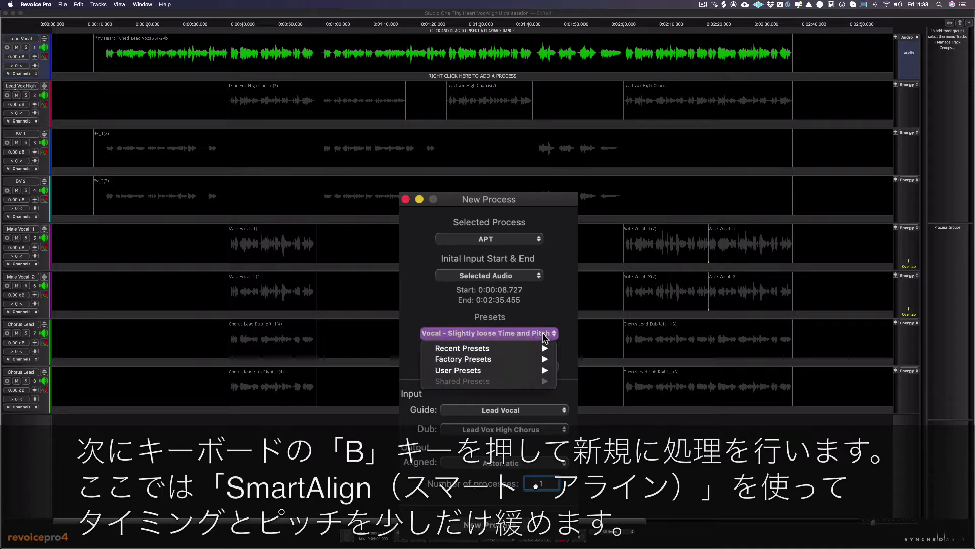
{"action": "left_click", "coordinate": [464, 359]}
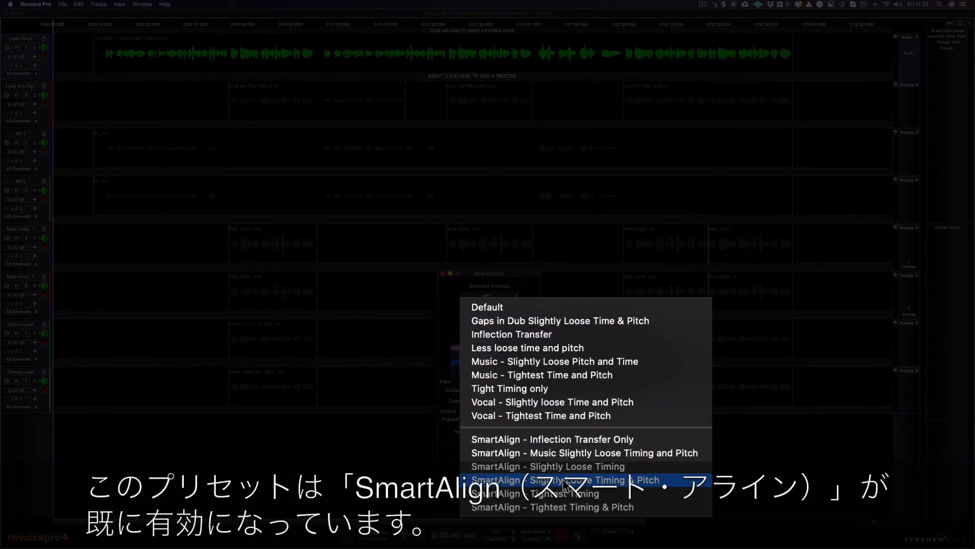
{"action": "left_click", "coordinate": [563, 479]}
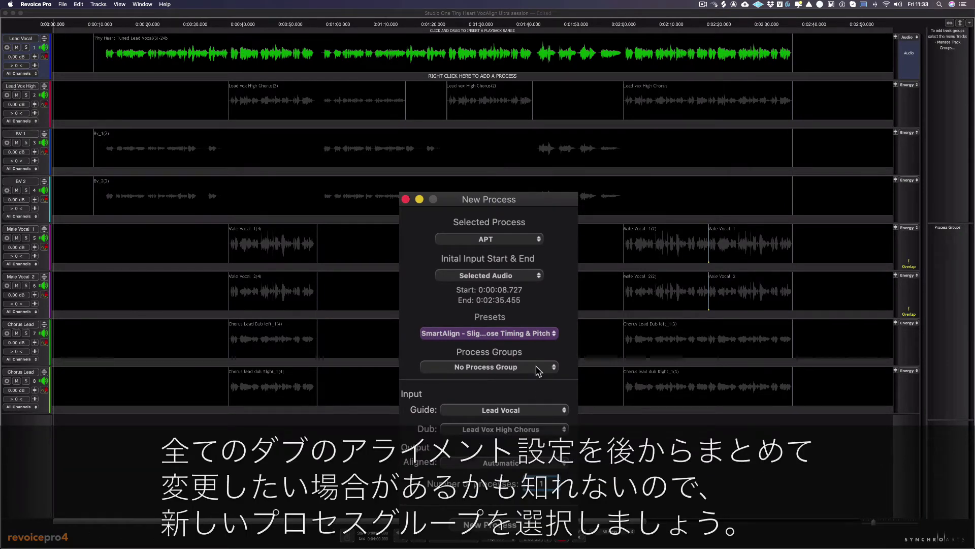
{"action": "left_click", "coordinate": [488, 367]}
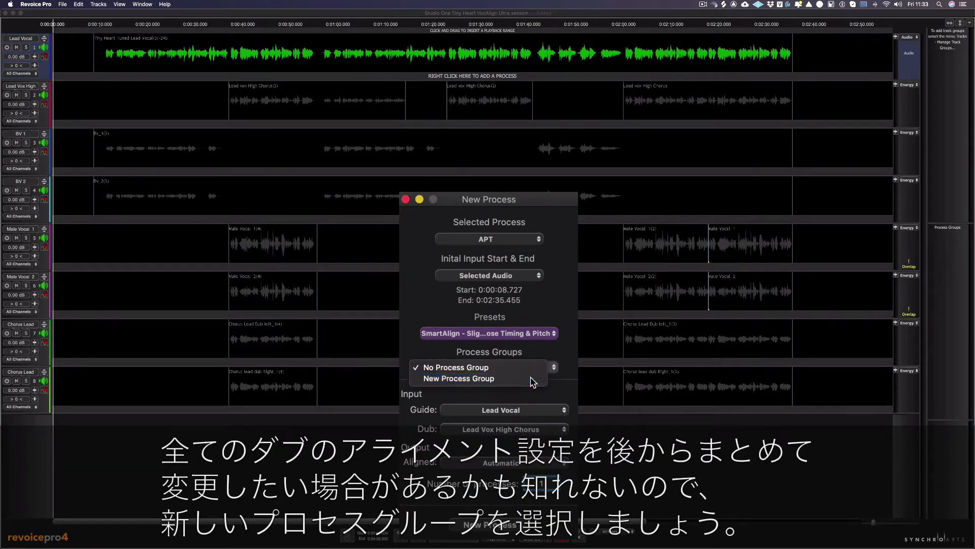
{"action": "left_click", "coordinate": [458, 379]}
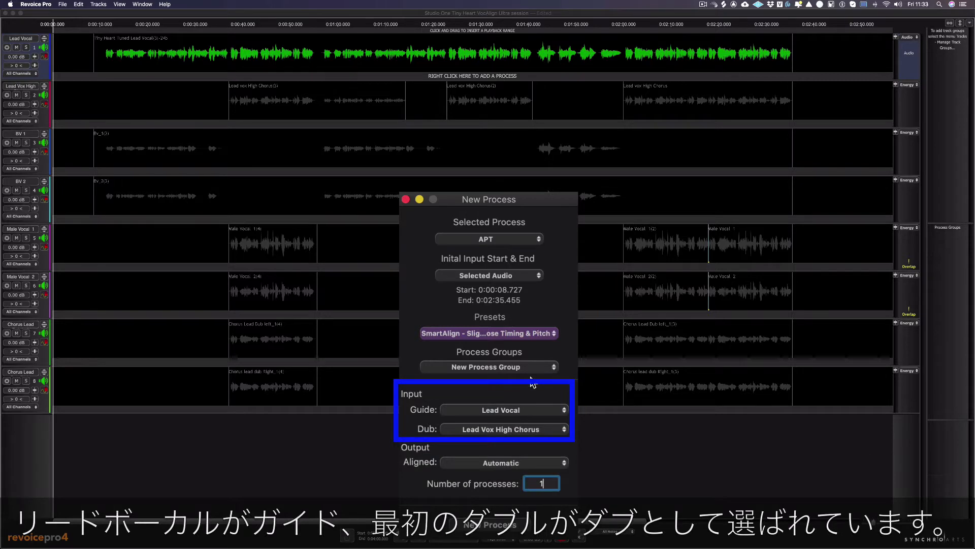
{"action": "mouse_move", "coordinate": [548, 483]}
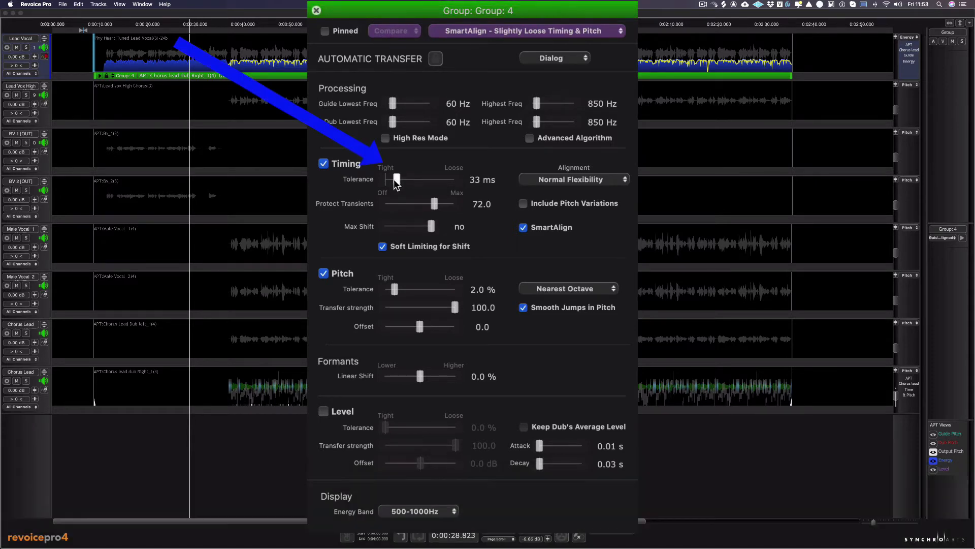
- Drag Group 4's Timing Tolerance slider from 33 ms to 17 ms
{"action": "left_click_drag", "start_coordinate": [396, 179], "coordinate": [391, 179]}
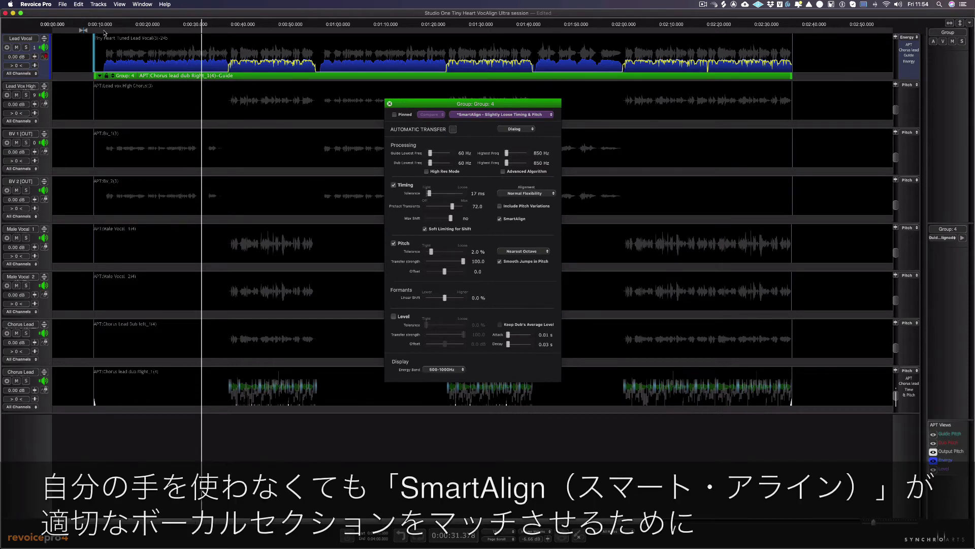
{"action": "mouse_move", "coordinate": [230, 34]}
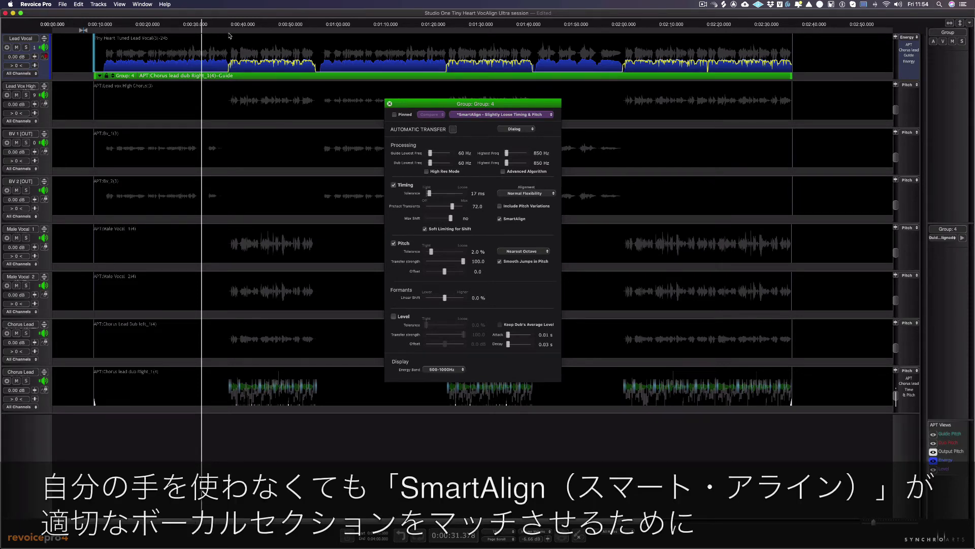